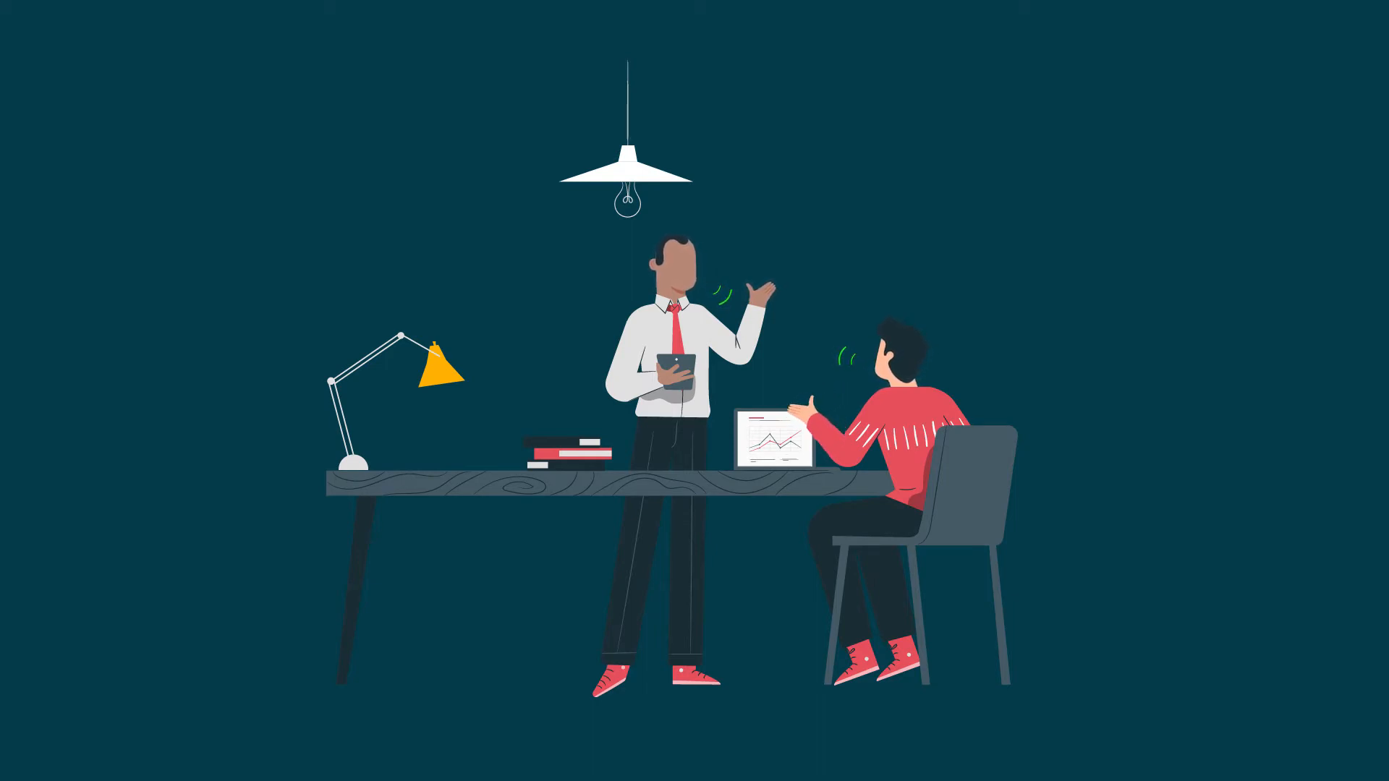
{"action": "scroll", "scroll_direction": "down", "scroll_amount": 3}
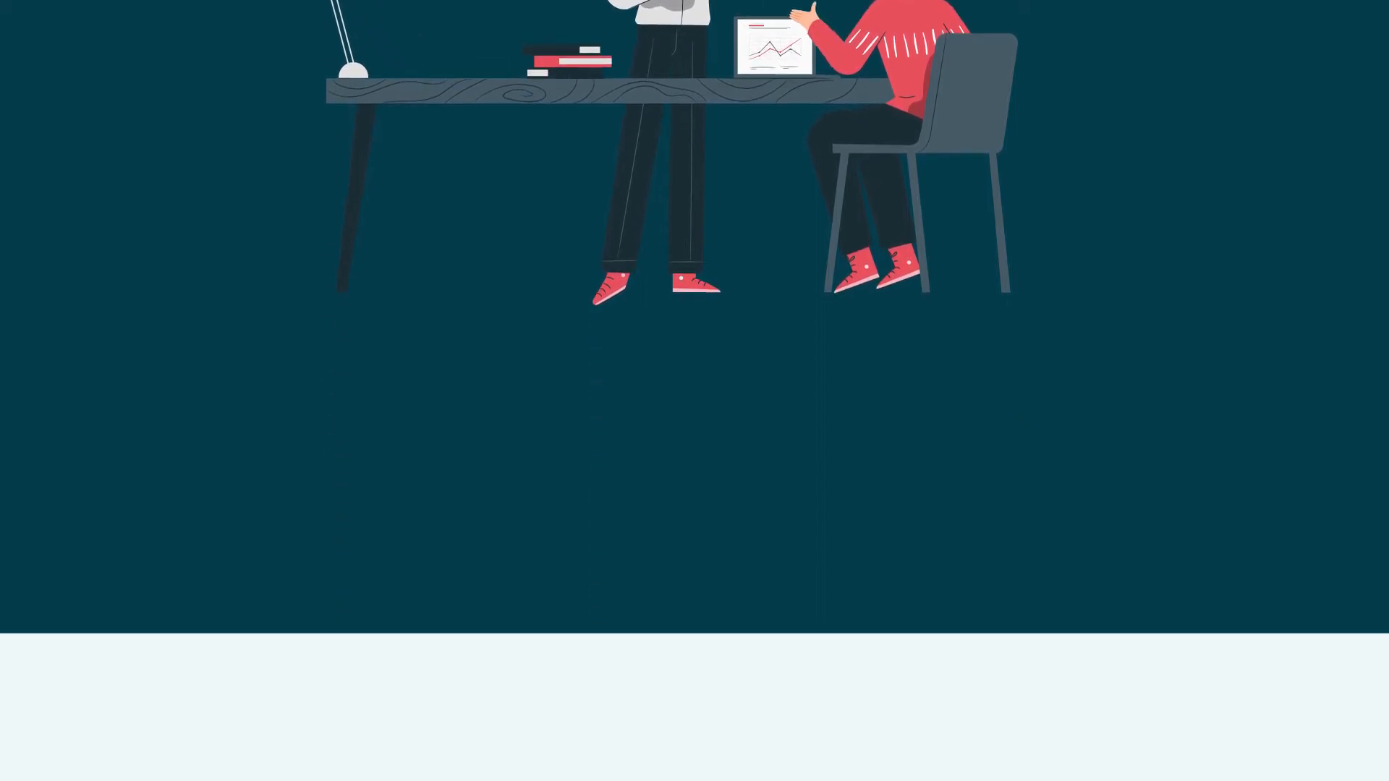